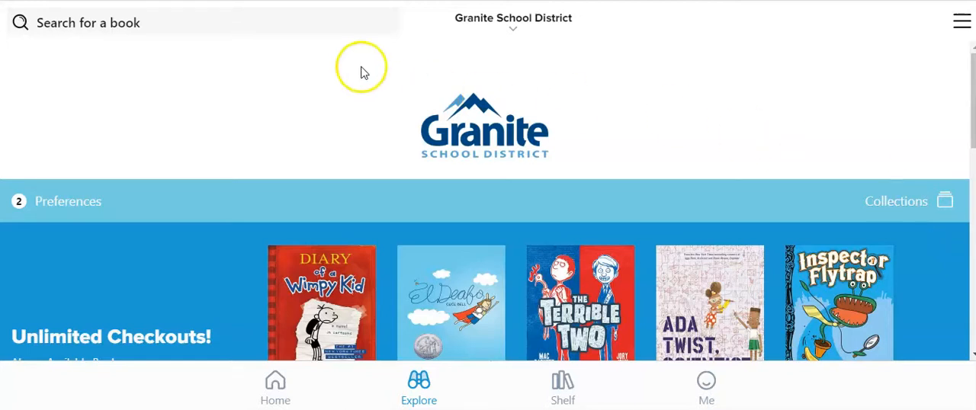
- Start a book search from the Granite School District library home, focusing the empty search field
click(89, 22)
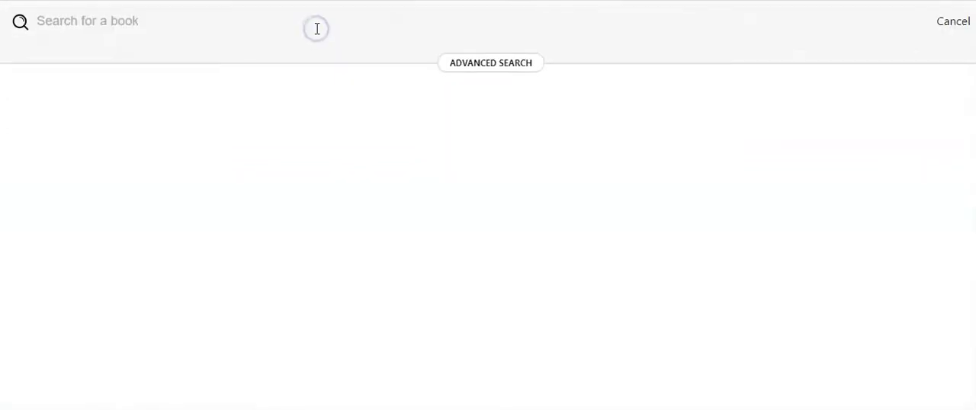
click(318, 21)
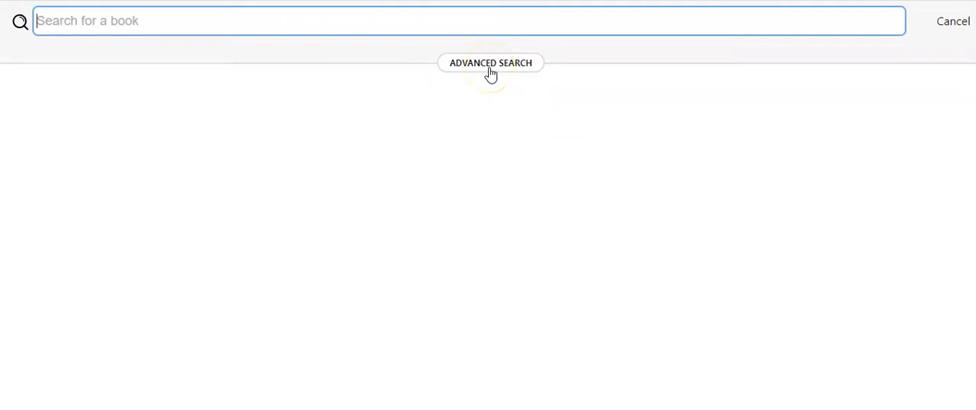
- Reveal the advanced search filters and set Text difficulty to Grade 1
click(491, 63)
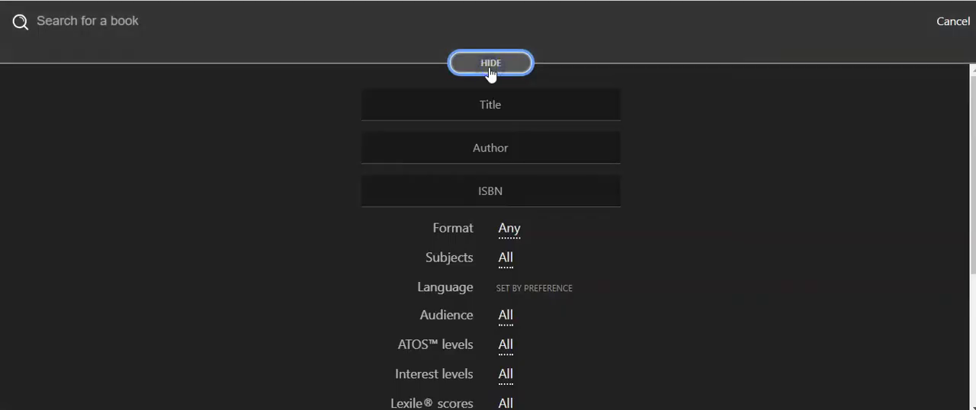
scroll(down, 3)
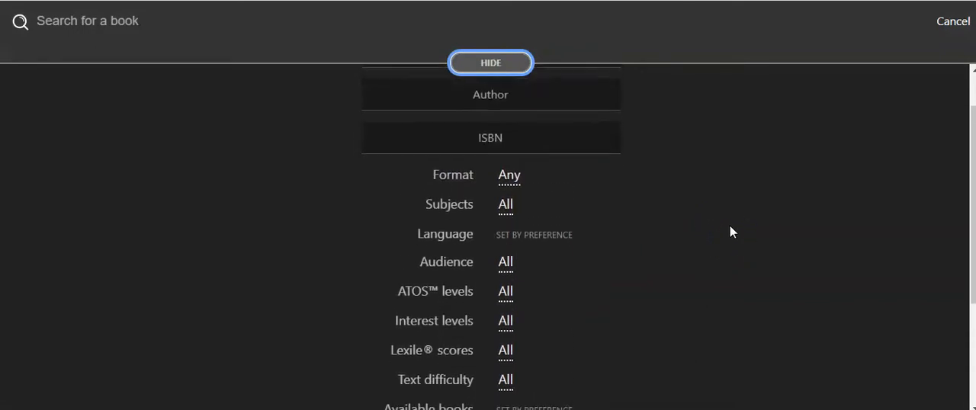
scroll(down, 3)
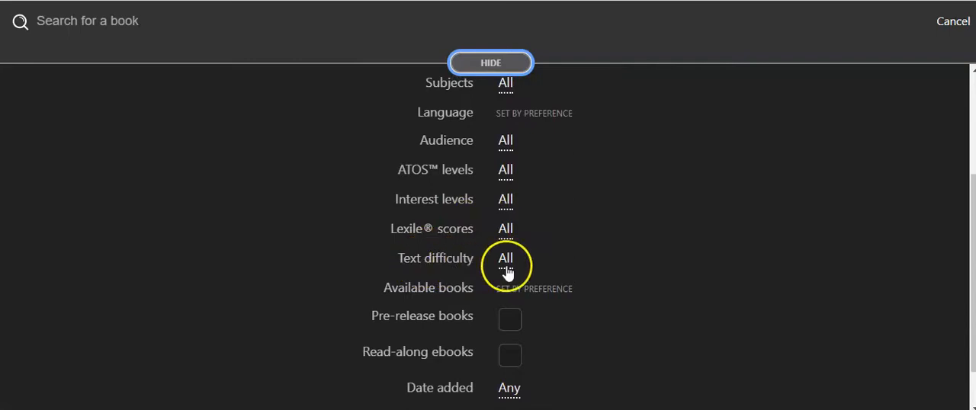
click(506, 258)
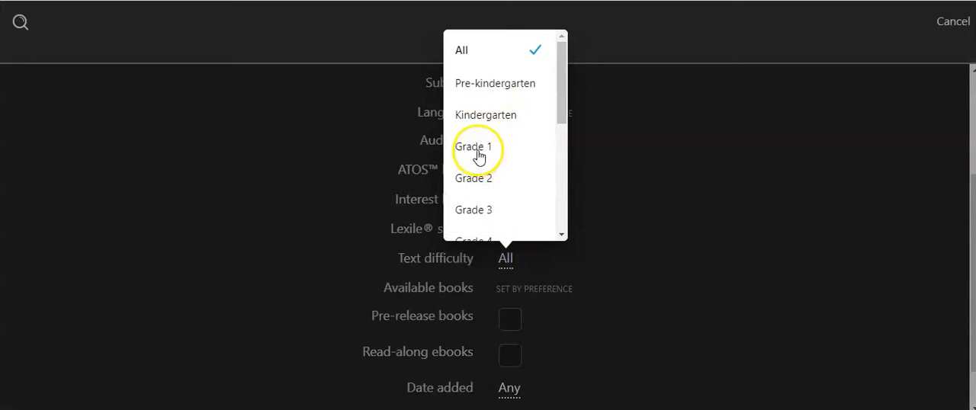
click(473, 146)
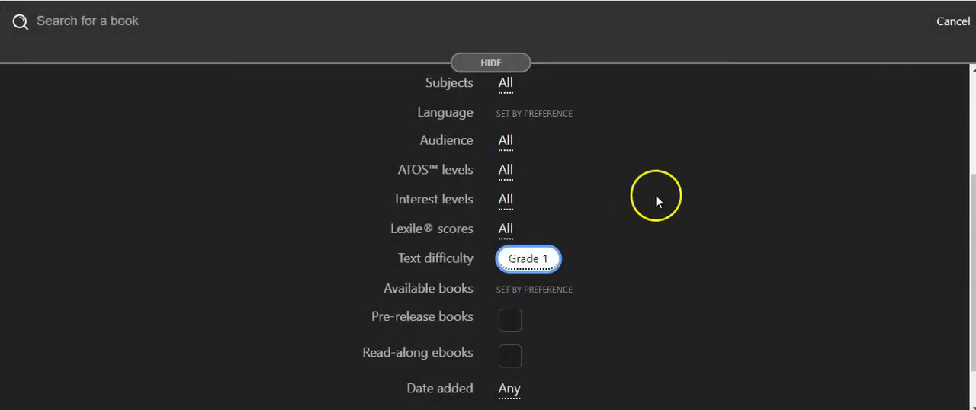
scroll(down, 3)
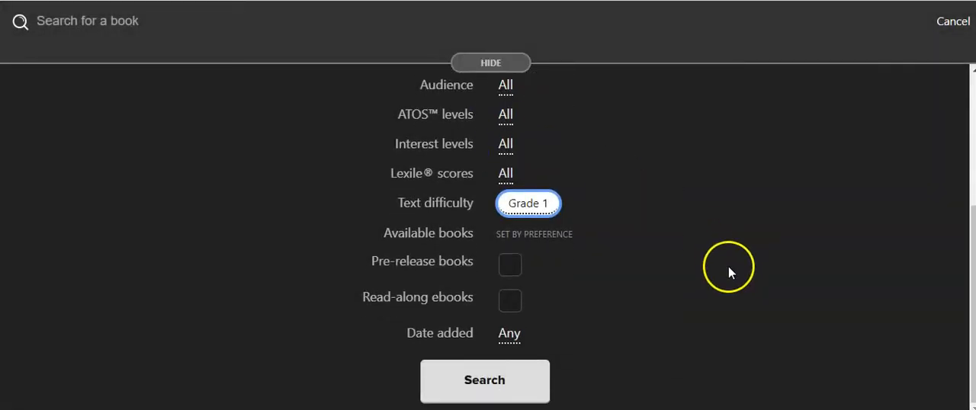
- Run the Grade 1 search and browse its 421 ebooks and 2 audiobooks
click(485, 382)
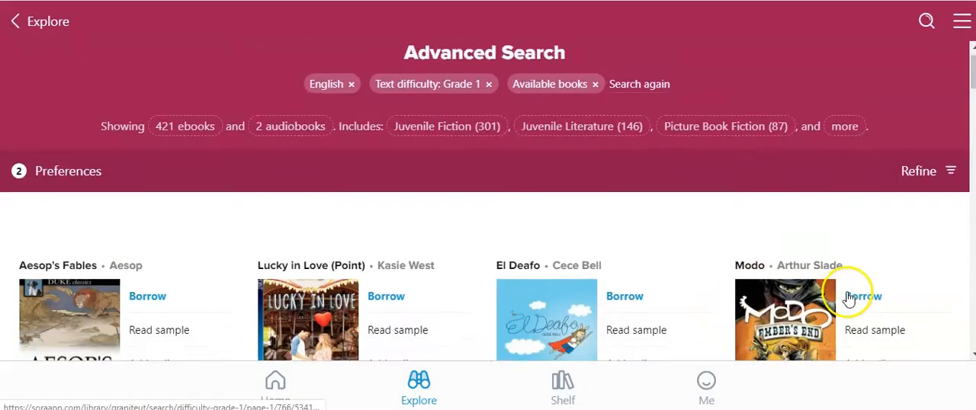
scroll(down, 3)
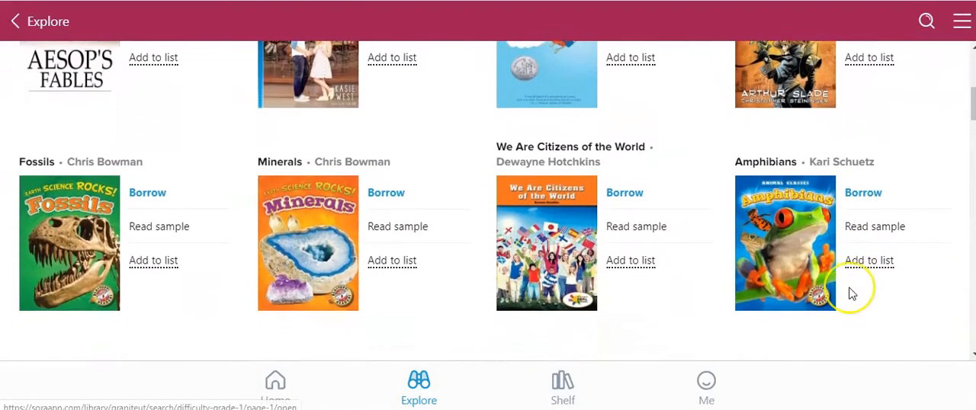
scroll(down, 3)
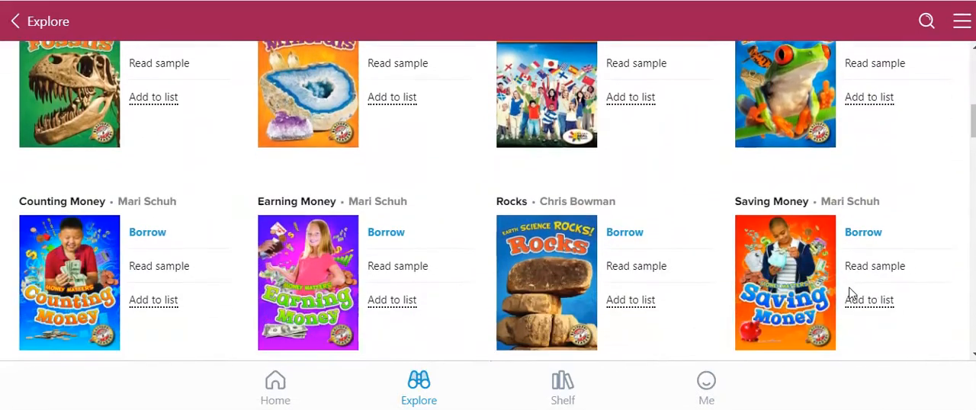
scroll(down, 3)
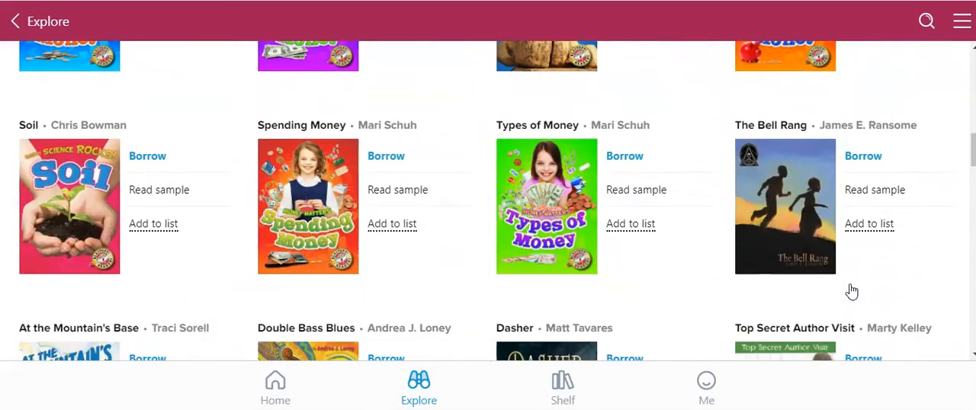
scroll(down, 3)
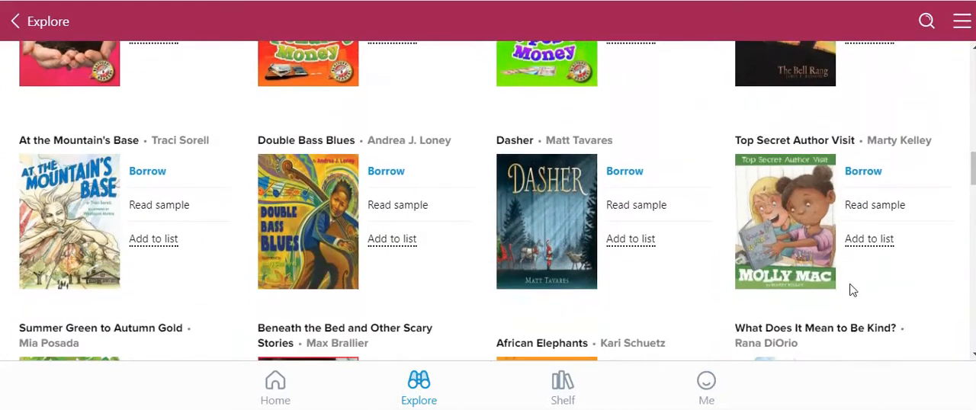
scroll(down, 3)
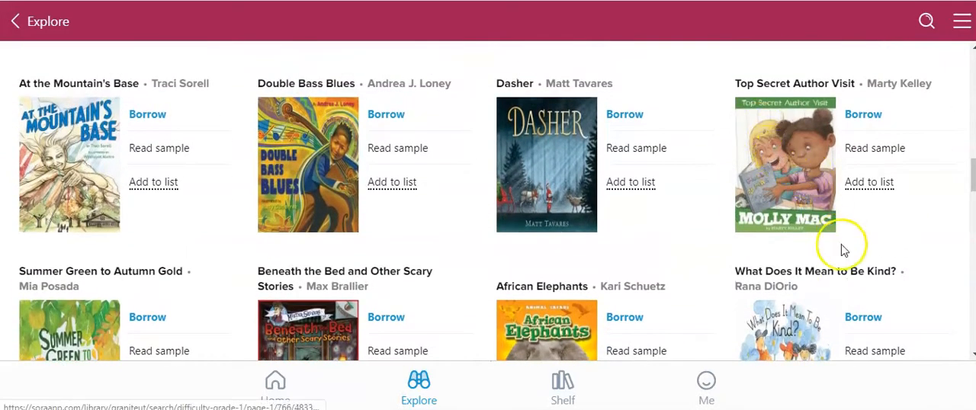
scroll(down, 3)
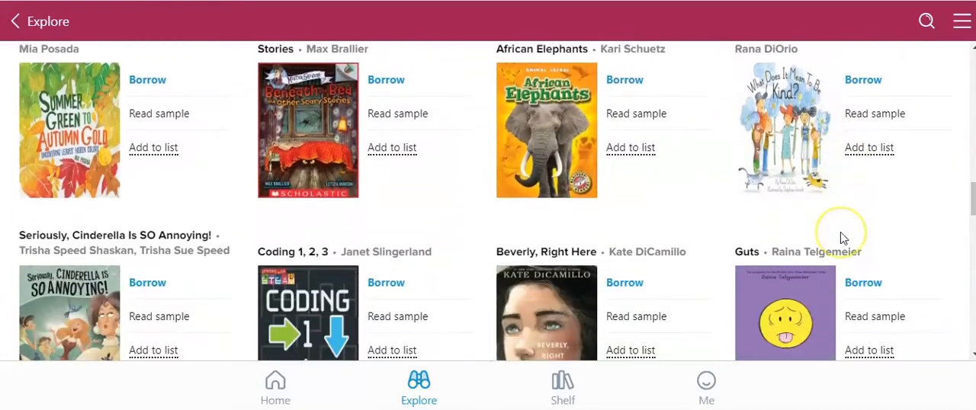
scroll(down, 3)
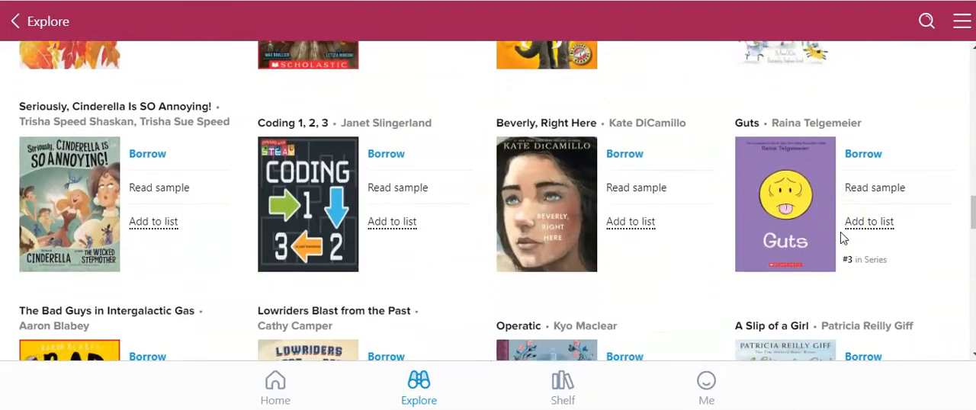
scroll(down, 3)
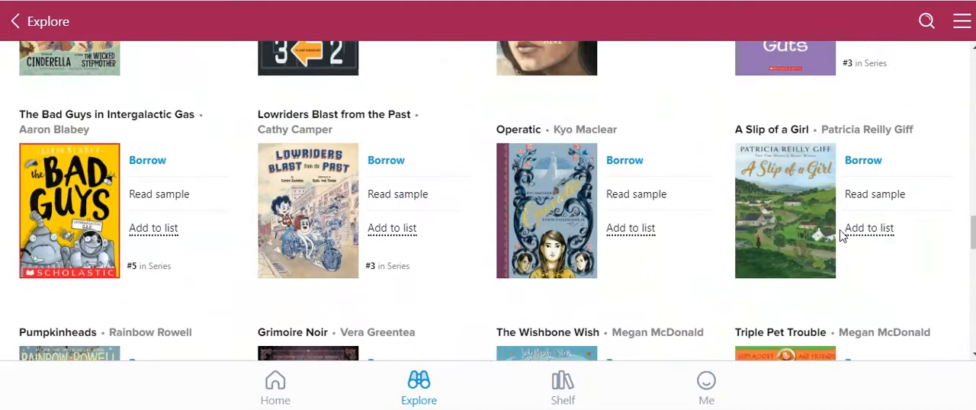
scroll(down, 3)
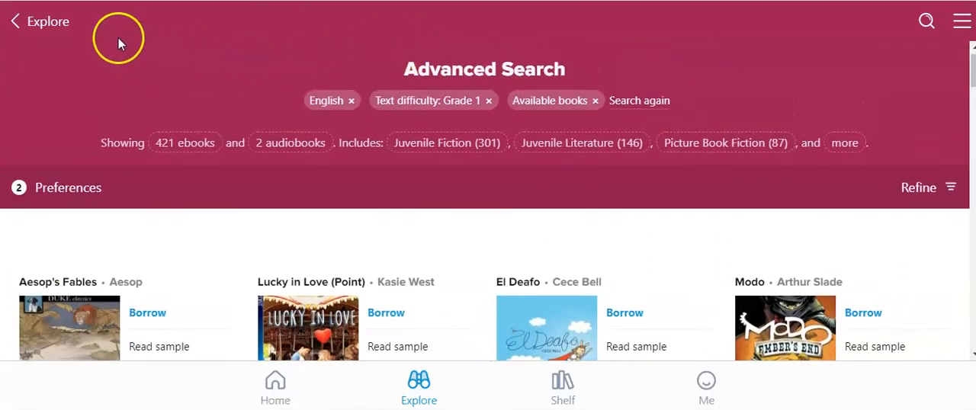
- Return to Explore home and begin a new advanced search with Text difficulty Grade 1
click(40, 21)
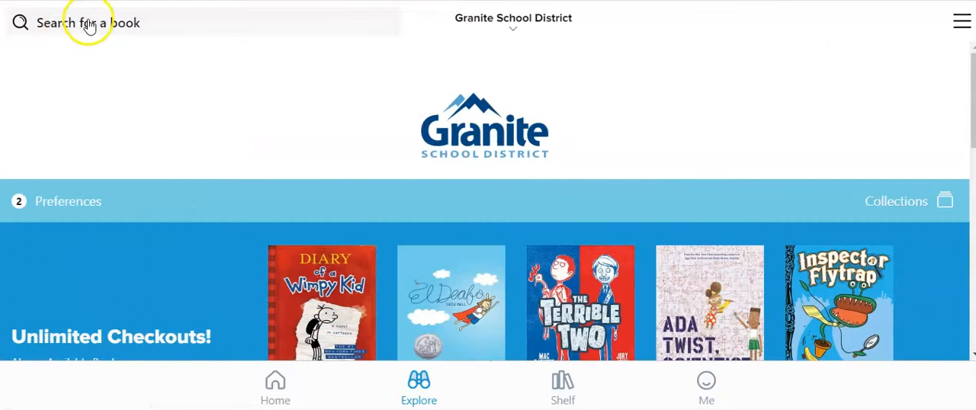
click(89, 21)
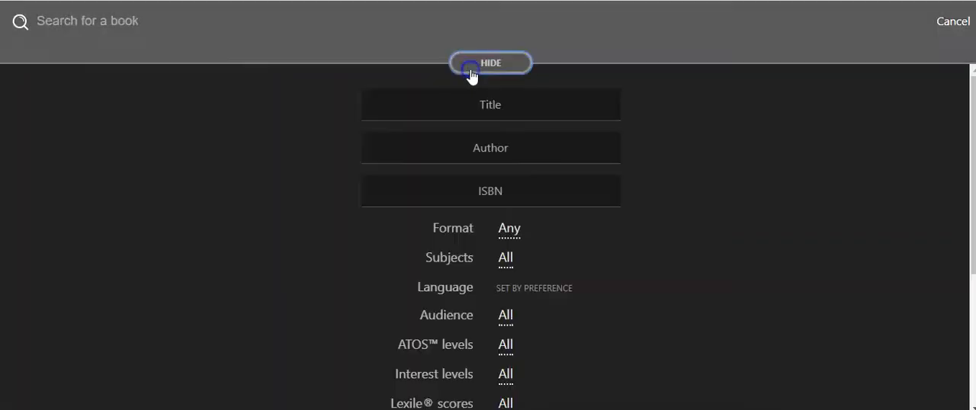
scroll(down, 3)
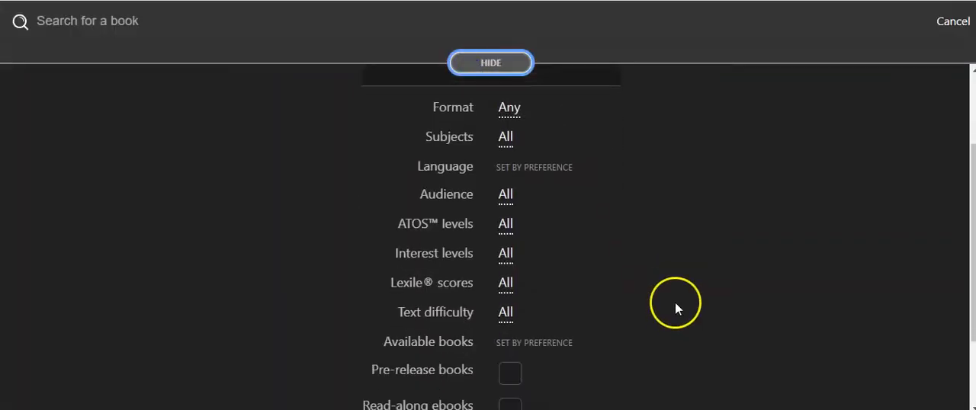
mouse_move(507, 293)
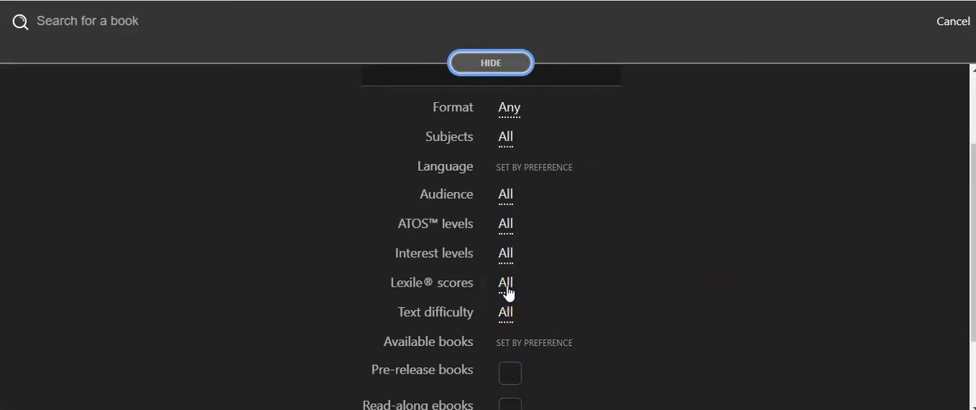
mouse_move(506, 322)
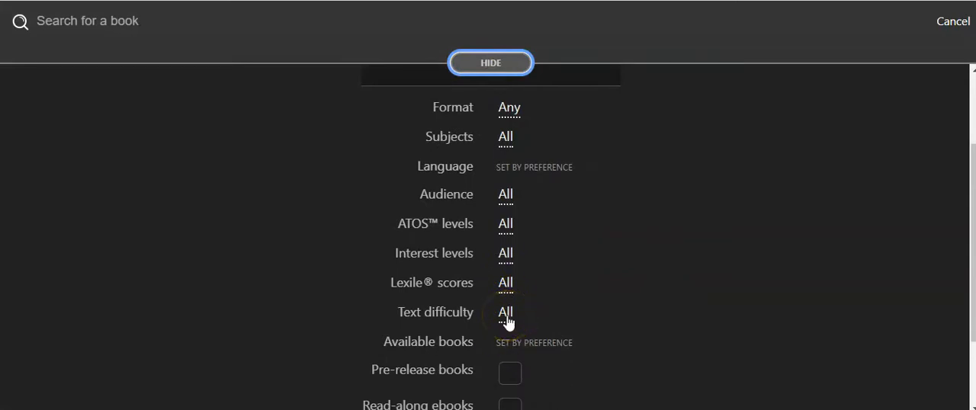
click(506, 311)
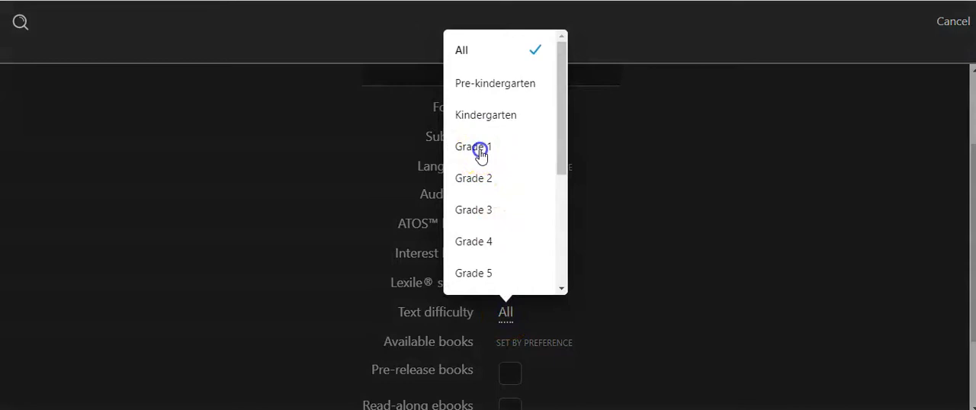
click(473, 147)
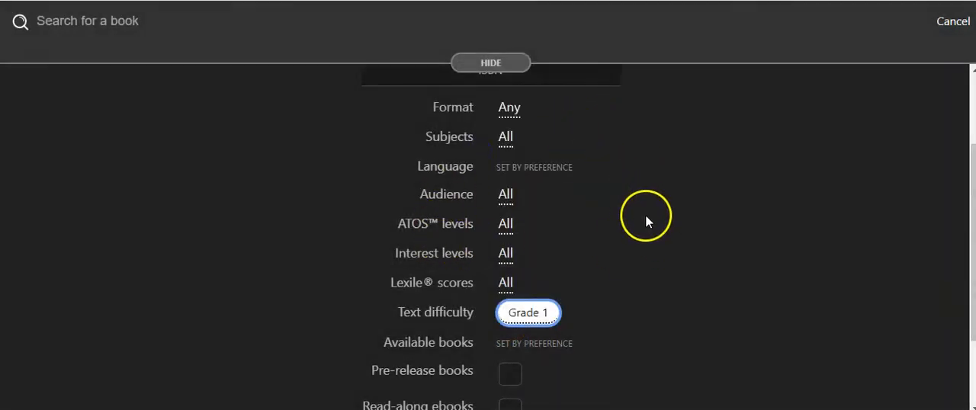
mouse_move(651, 299)
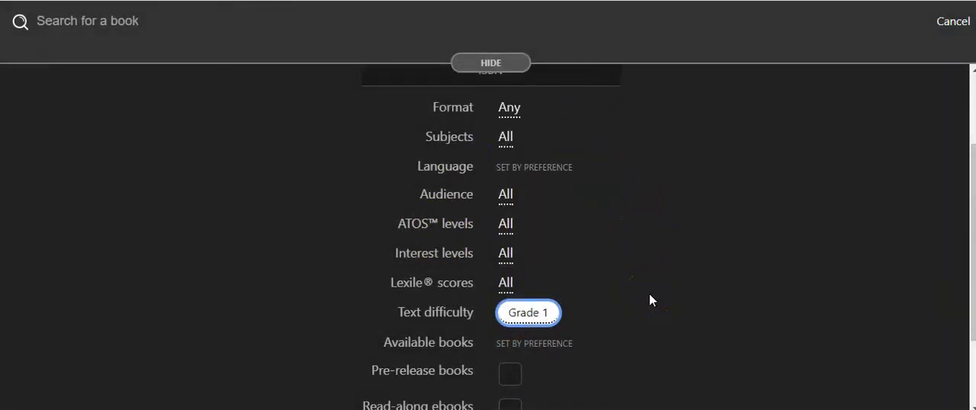
- Set the Subjects filter to Picture Book Fiction
click(504, 138)
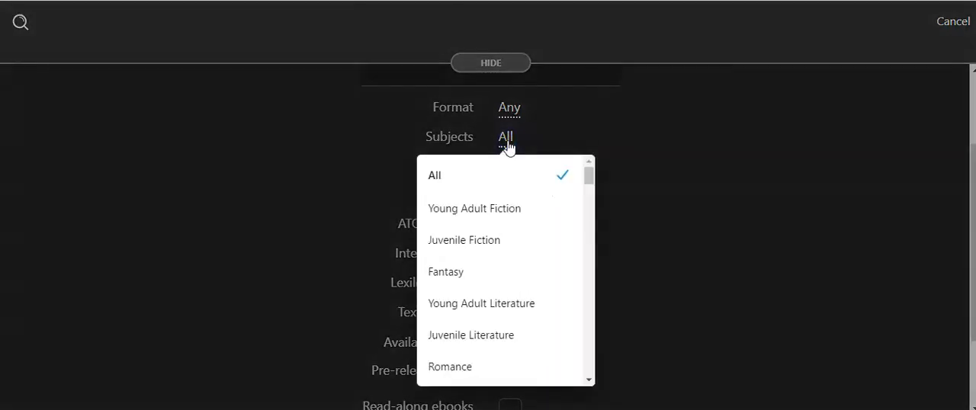
scroll(down, 3)
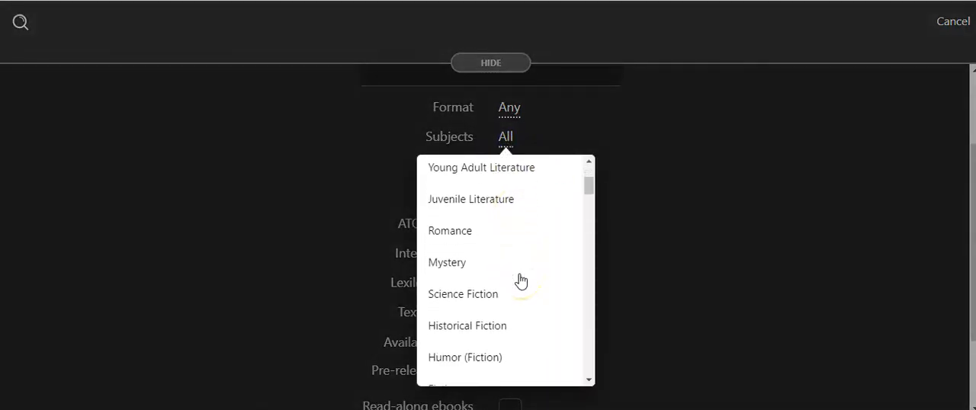
scroll(down, 3)
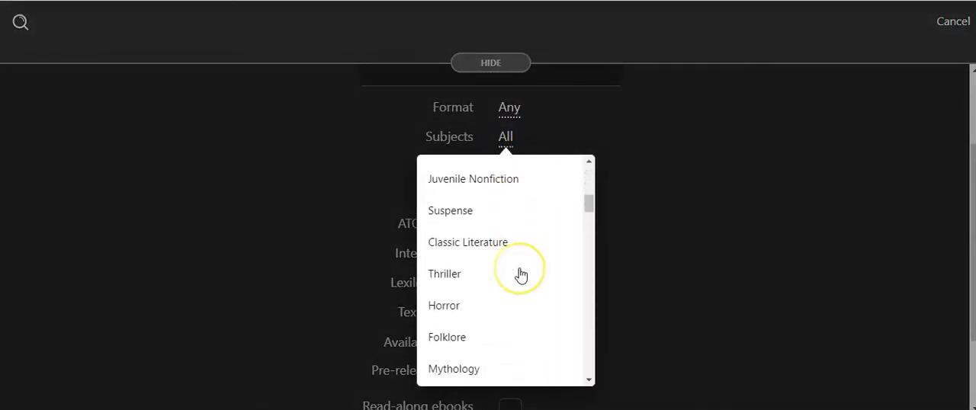
scroll(down, 3)
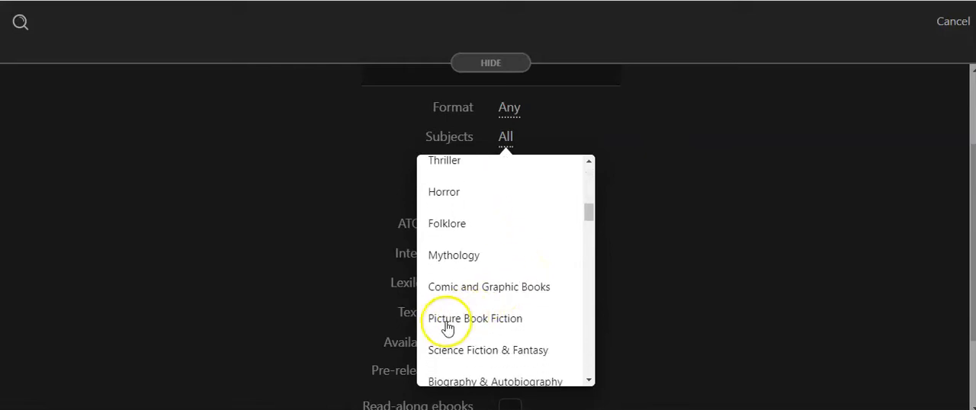
click(474, 318)
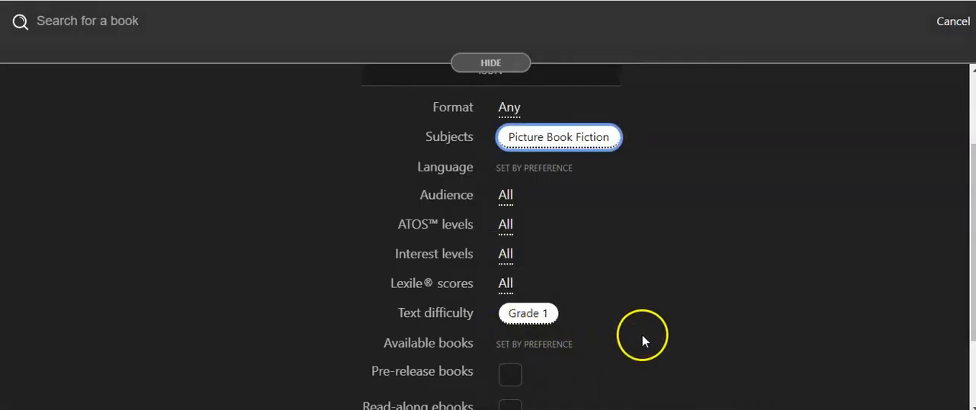
- Turn on the Read-along ebooks restriction
scroll(down, 3)
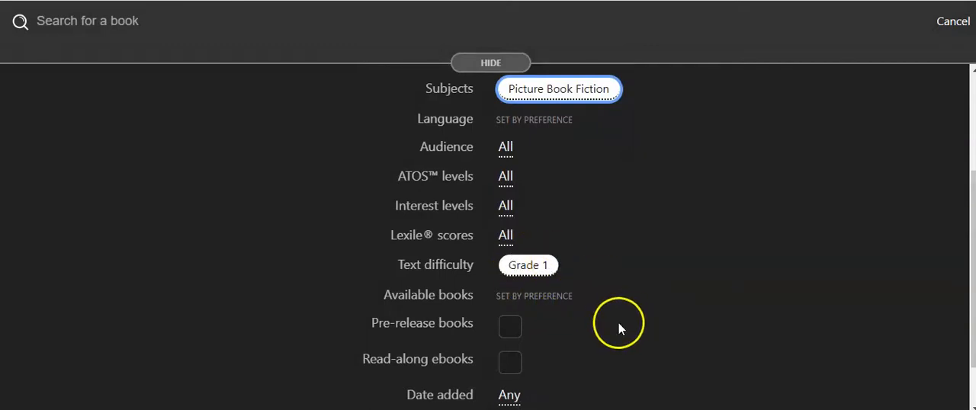
scroll(down, 3)
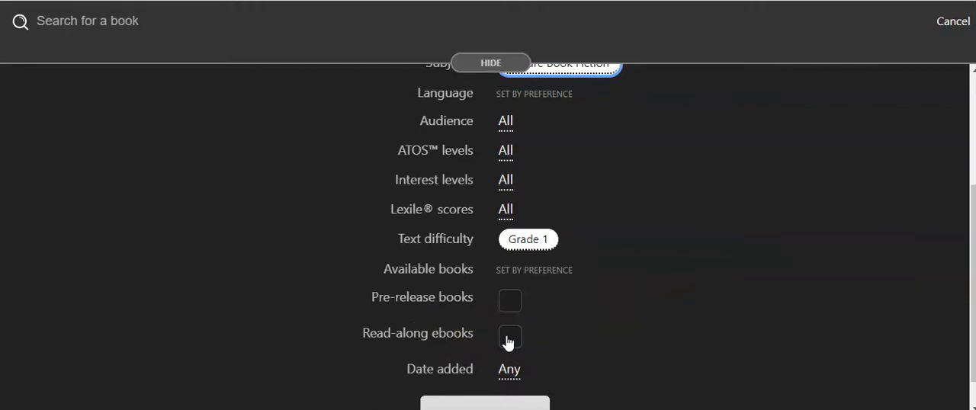
click(509, 336)
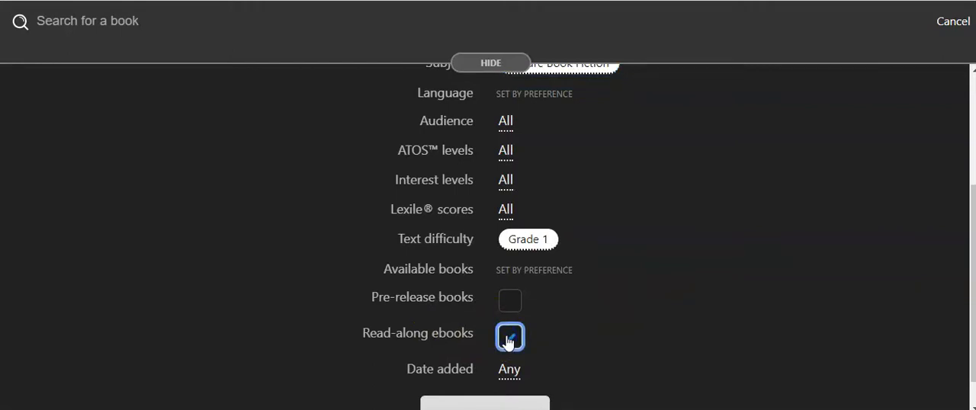
click(509, 337)
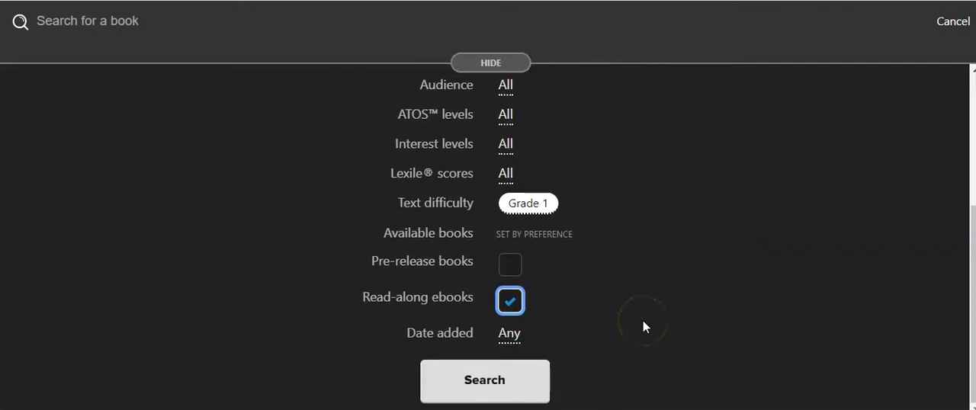
- Run the search and browse the 32 Grade 1 read-along Picture Book Fiction ebooks
click(485, 382)
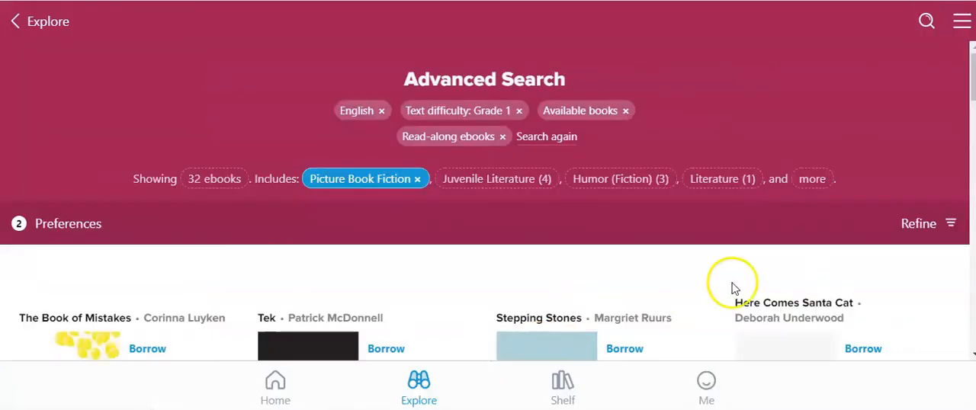
scroll(down, 3)
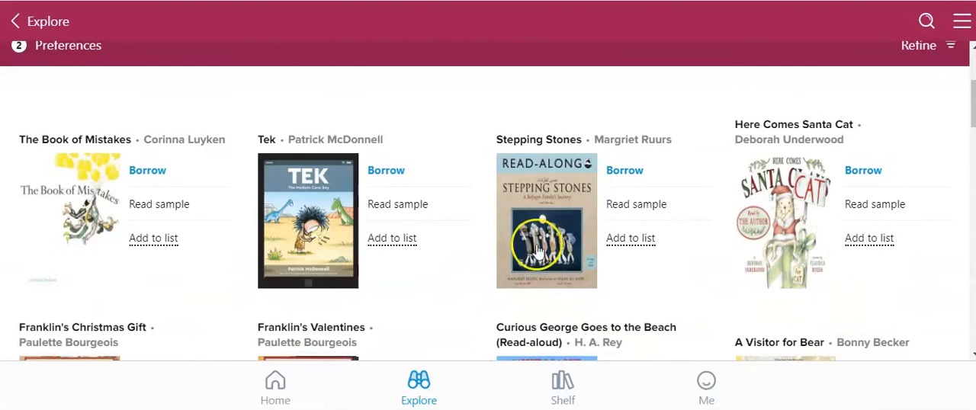
mouse_move(903, 282)
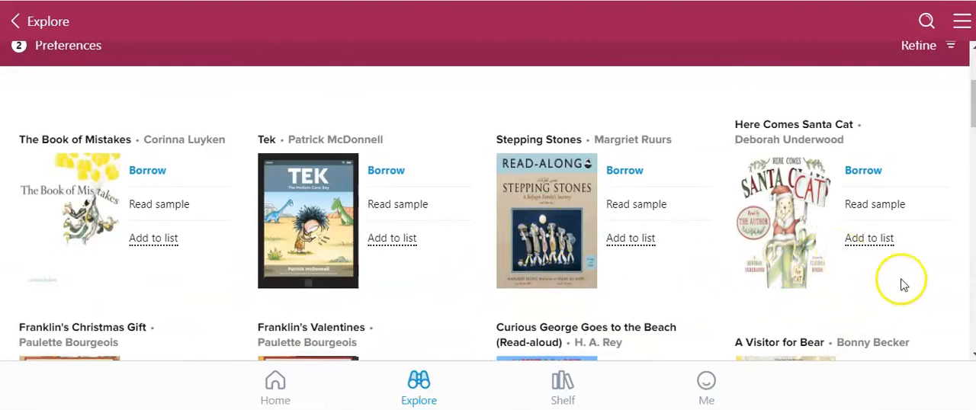
scroll(down, 3)
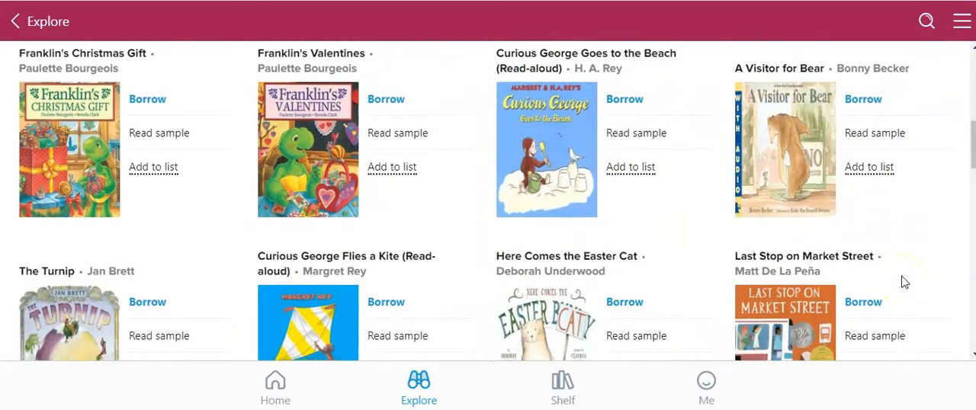
scroll(down, 3)
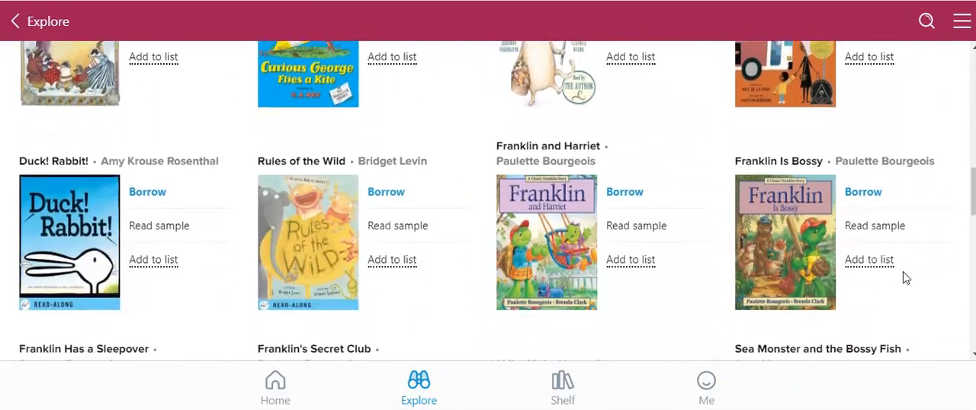
scroll(down, 3)
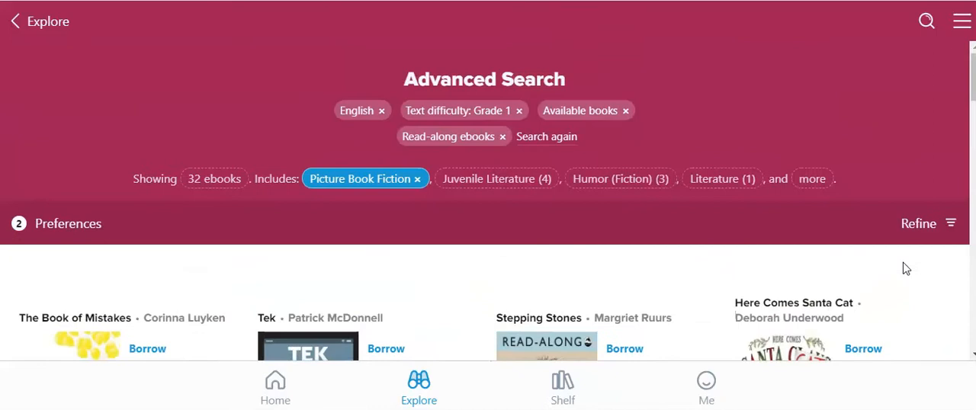
- Begin a new advanced search with Lexile scores set to 200L - 400L
click(14, 21)
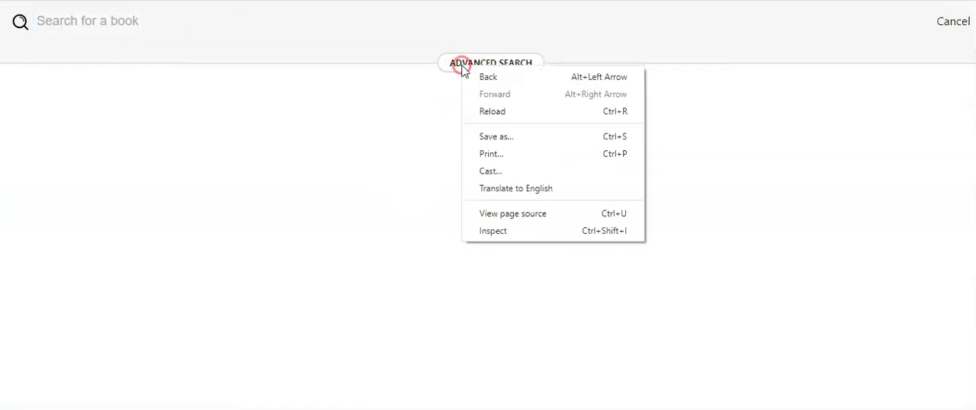
click(491, 63)
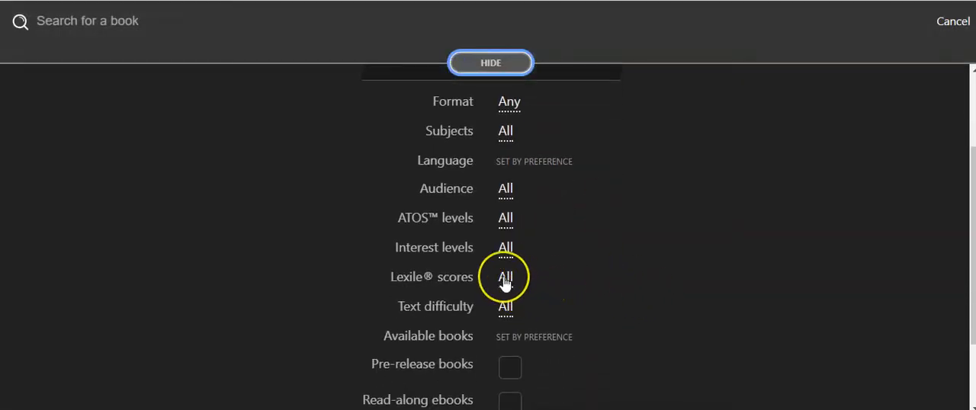
click(505, 277)
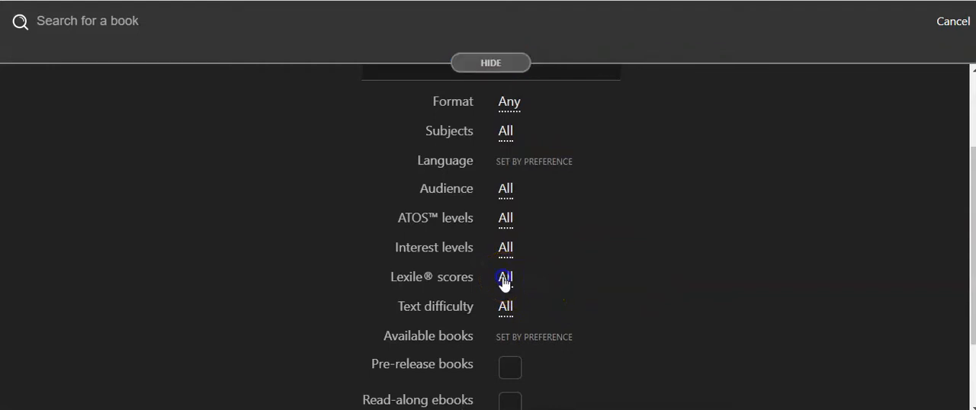
click(505, 277)
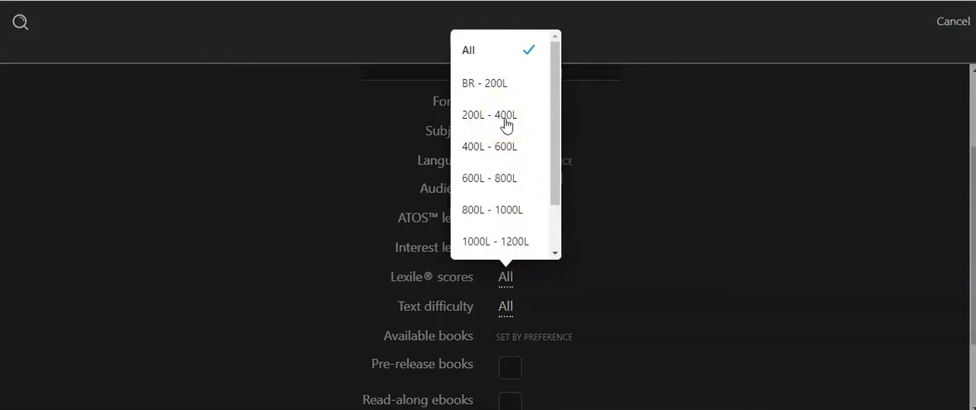
click(488, 116)
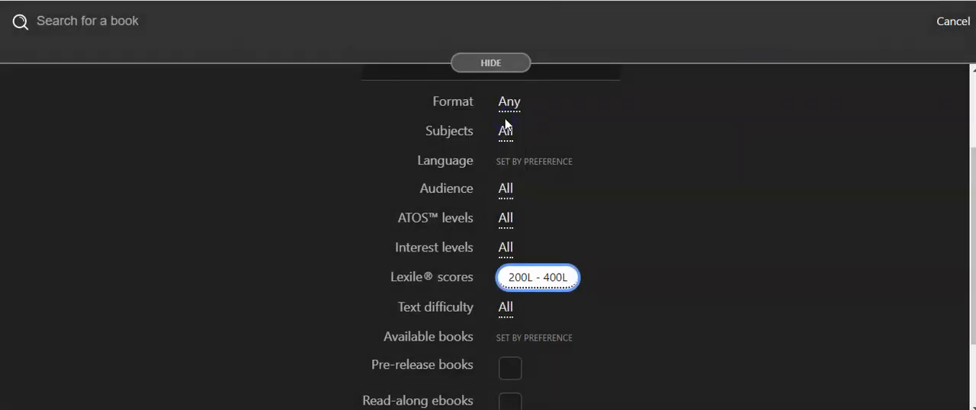
scroll(down, 3)
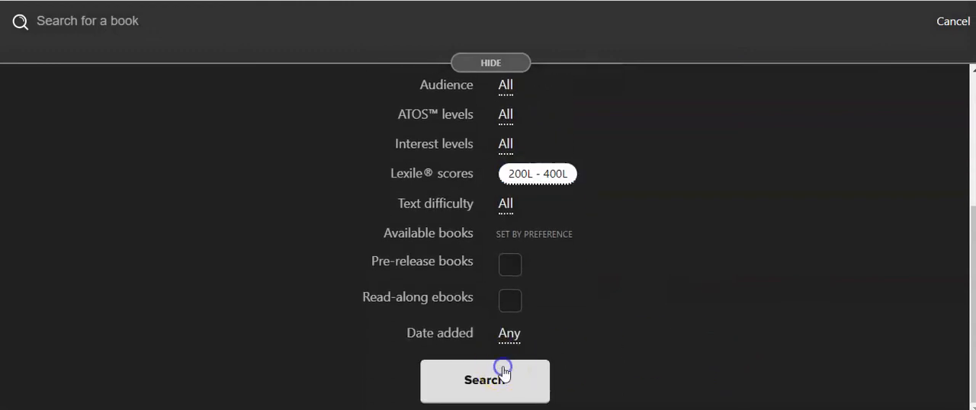
- Run the Lexile 200L–400L search and browse its 65 matching ebooks
click(485, 381)
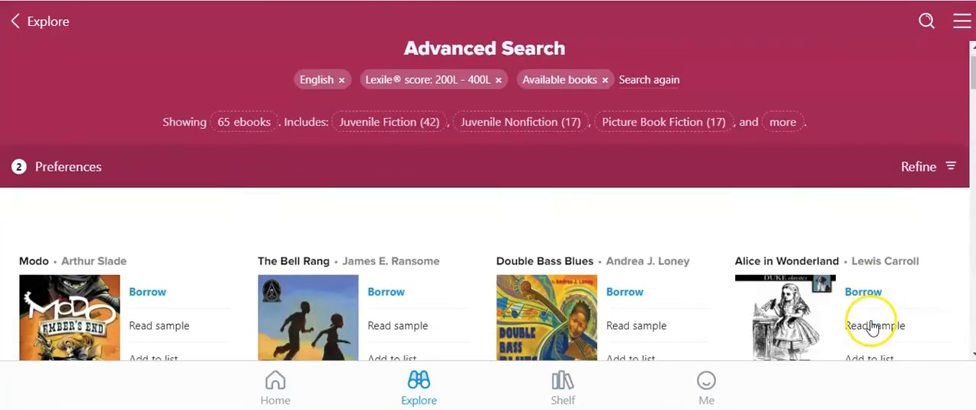
scroll(down, 3)
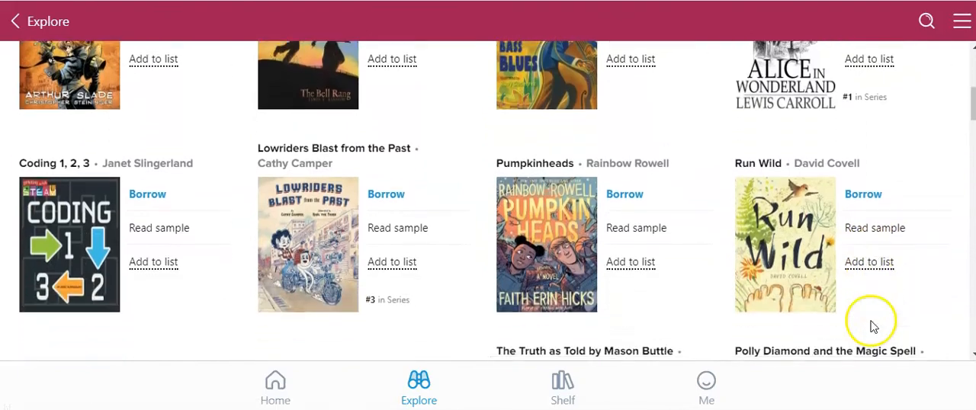
scroll(down, 3)
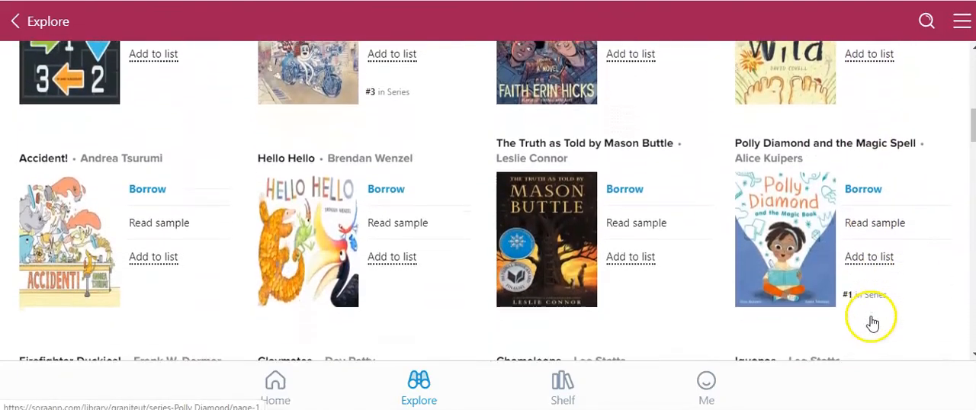
scroll(down, 3)
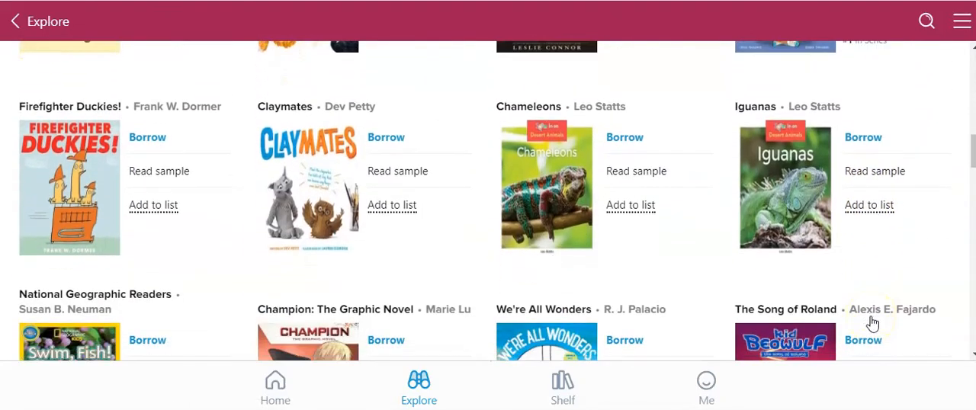
scroll(down, 3)
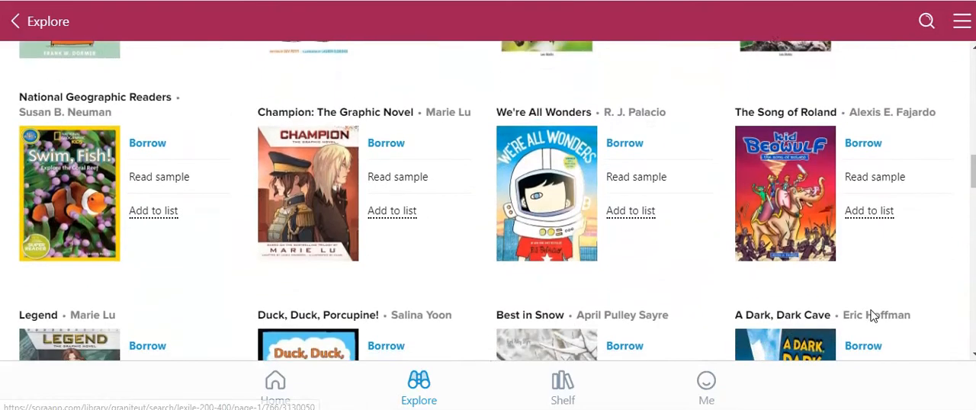
scroll(down, 3)
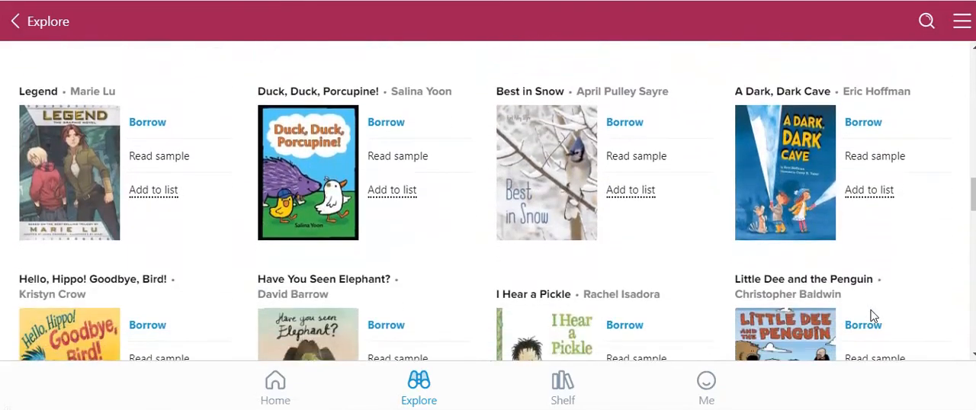
scroll(down, 3)
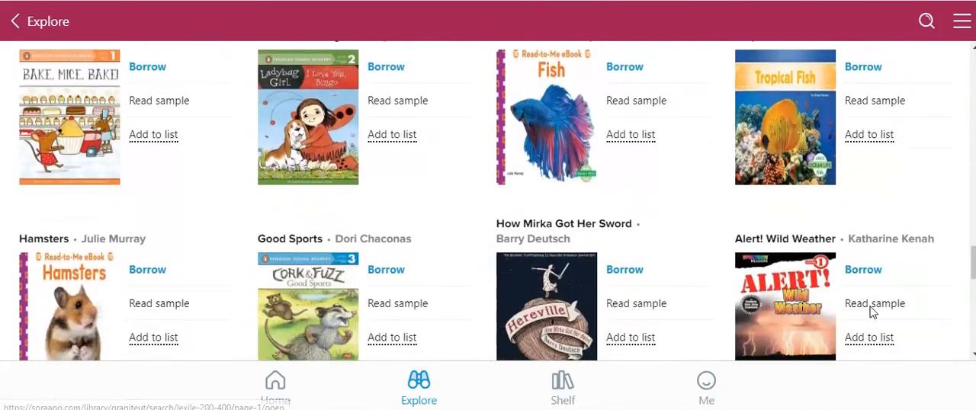
scroll(down, 3)
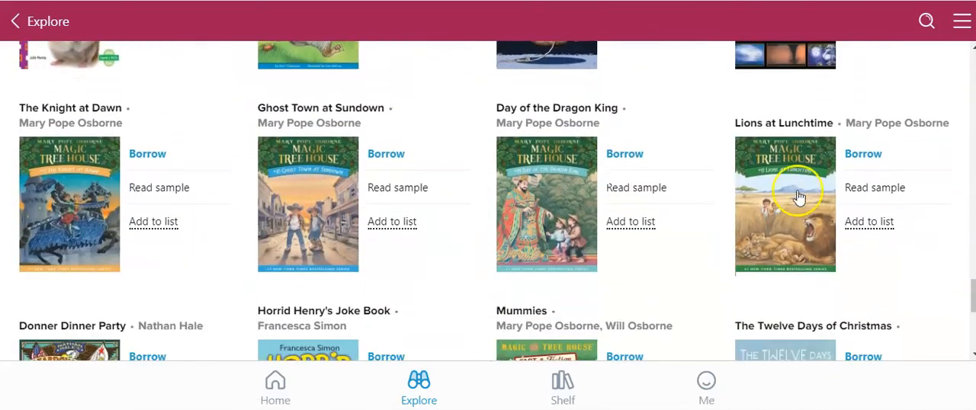
mouse_move(221, 230)
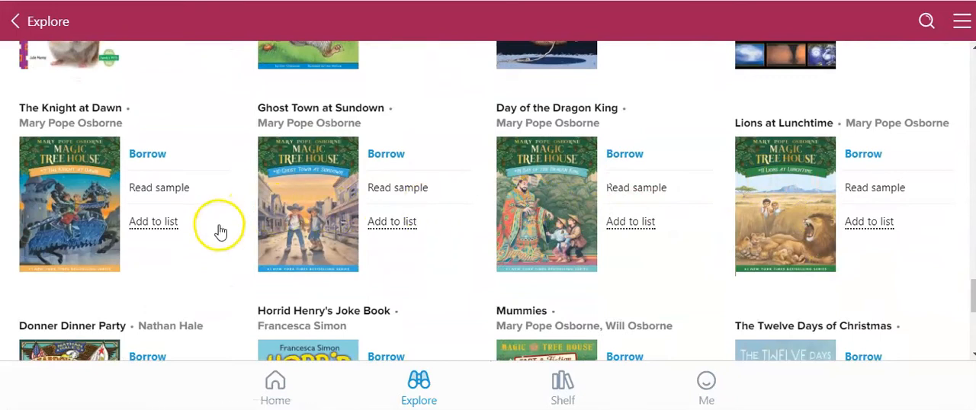
mouse_move(246, 256)
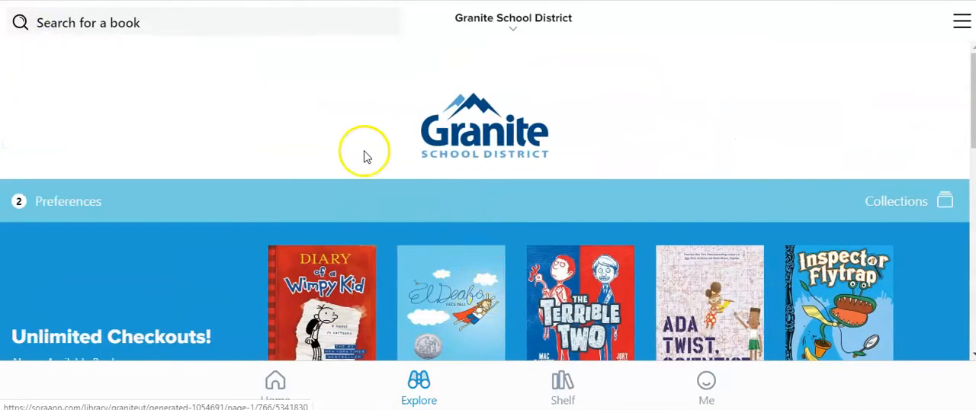
- Reopen advanced search with all filters at All and view the Text difficulty choices
click(88, 21)
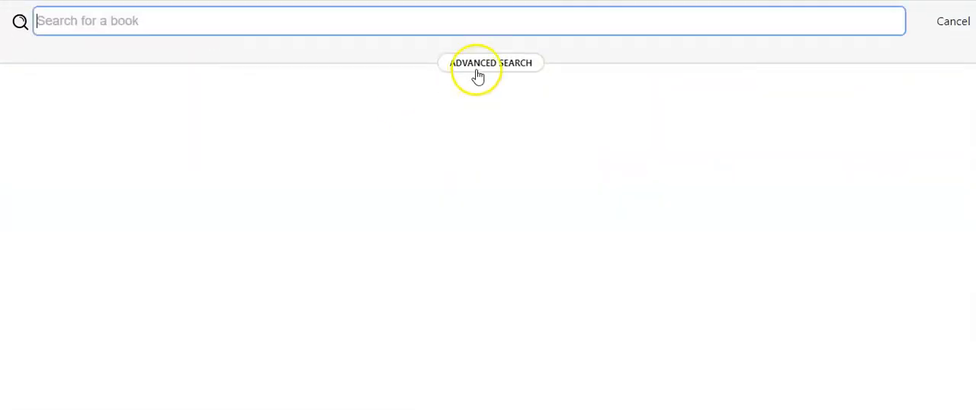
click(491, 62)
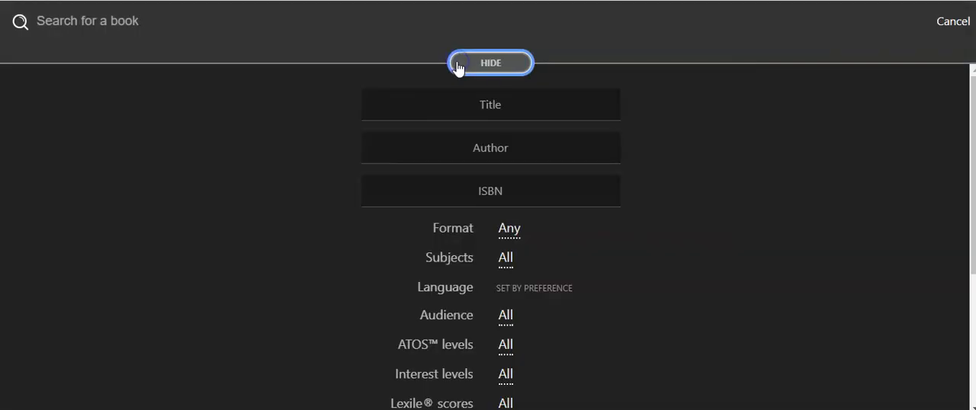
click(505, 312)
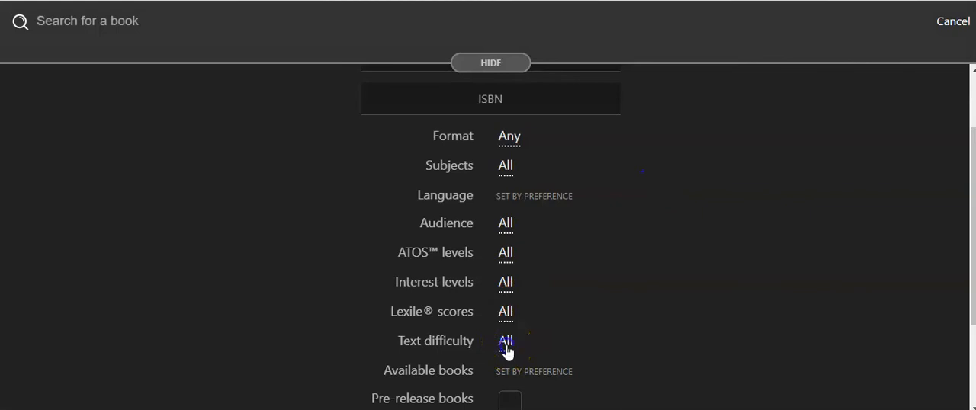
click(506, 342)
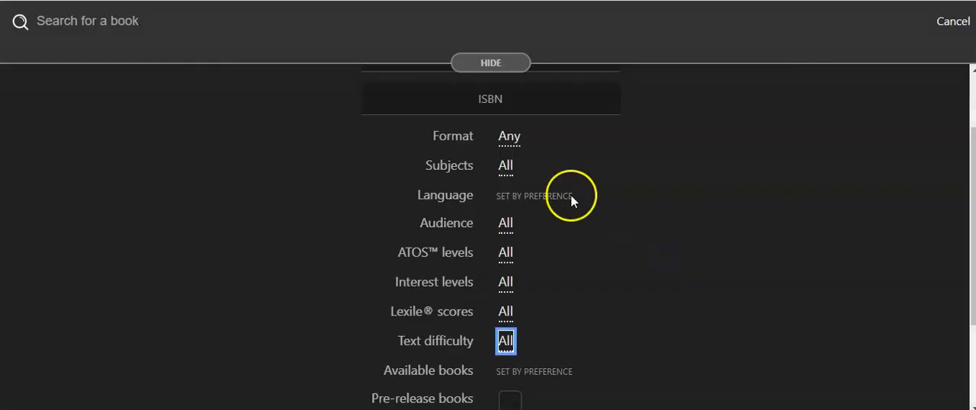
mouse_move(723, 170)
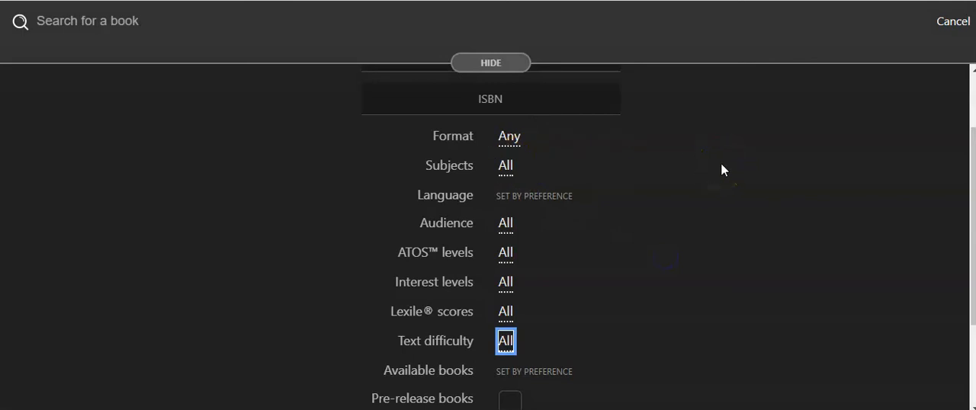
mouse_move(226, 225)
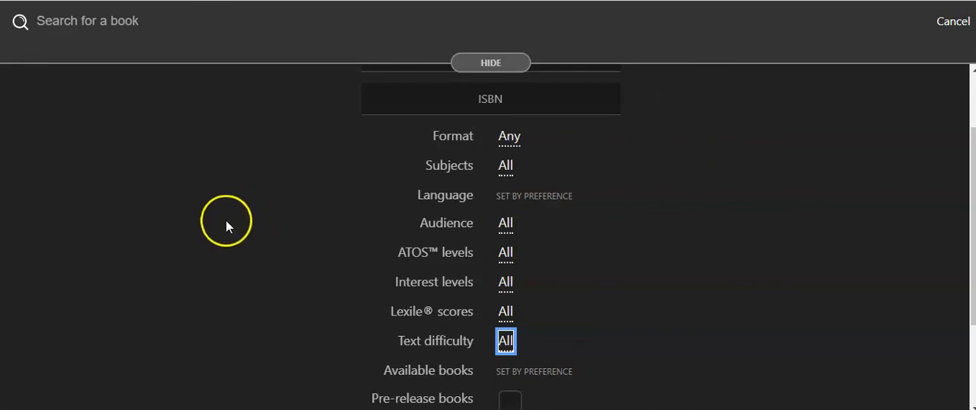